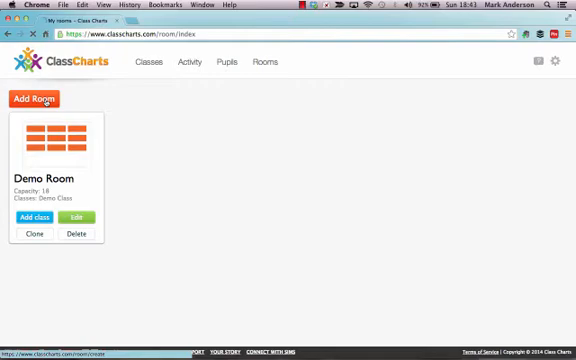
Add a room named Room101 prefilled with double desks in 3 rows and 3 columns.
click(36, 98)
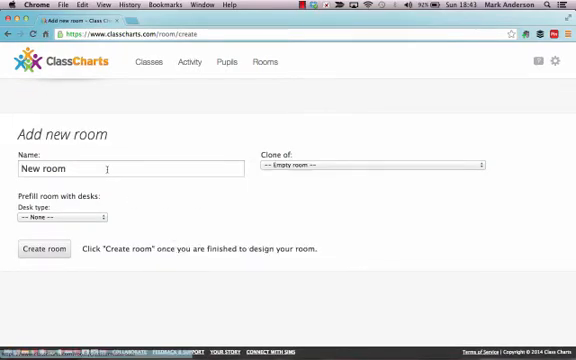
text(Room101)
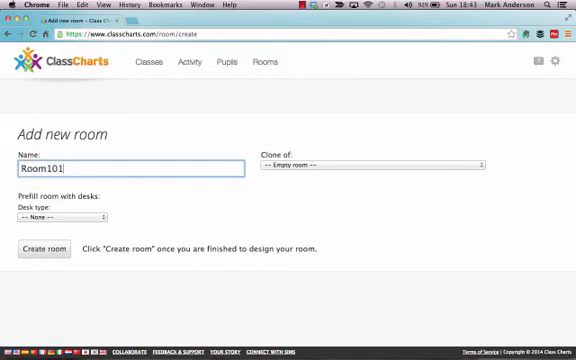
click(60, 216)
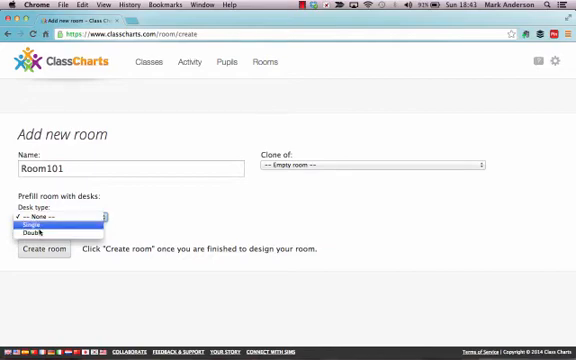
click(50, 232)
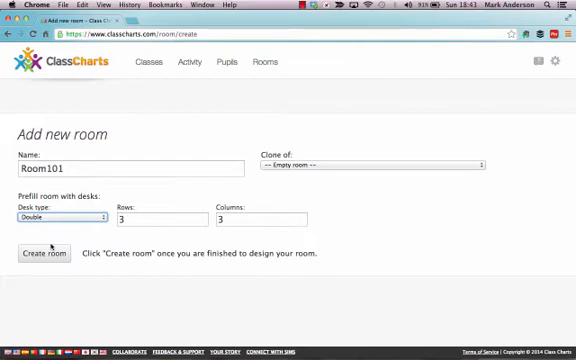
click(48, 253)
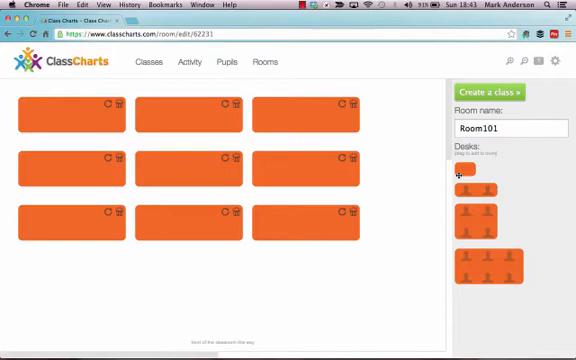
Drag desks from the Desks palette onto the floor below the existing grid.
drag(465, 175, 320, 263)
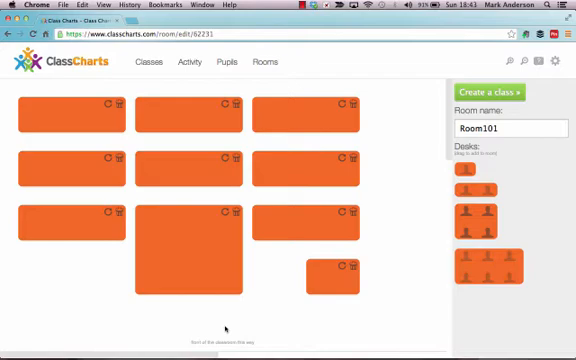
mouse_move(301, 247)
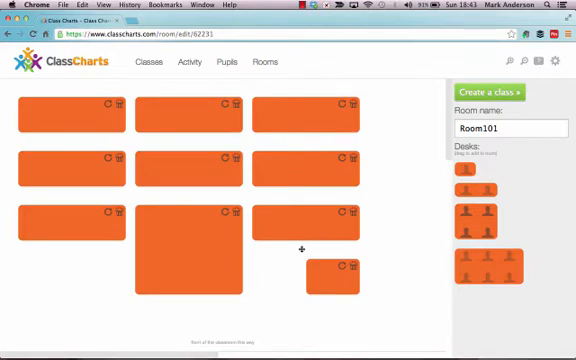
mouse_move(418, 163)
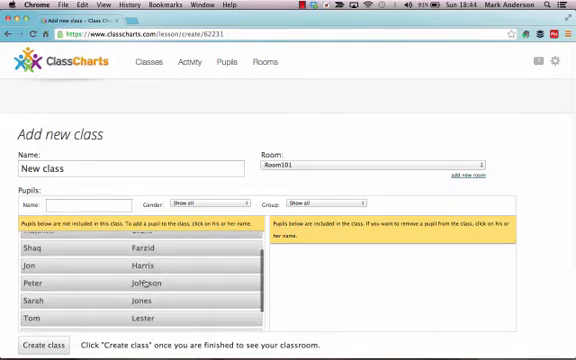
Add Angus Young from the pupil list to the new Room101 class.
scroll(down, 3)
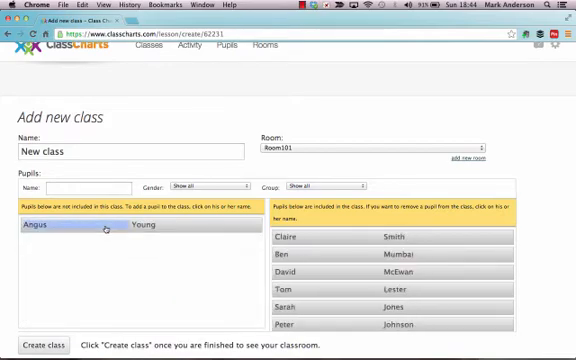
click(72, 225)
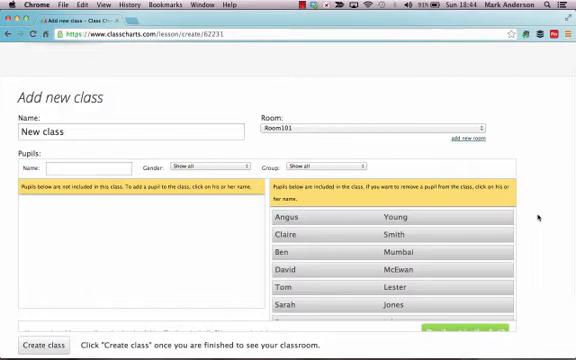
scroll(down, 3)
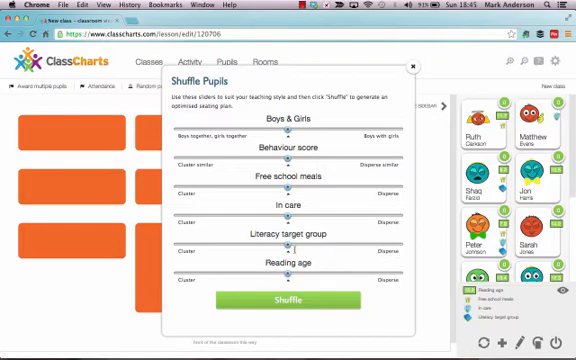
Adjust the Literacy target group slider in the Shuffle Pupils settings.
click(287, 299)
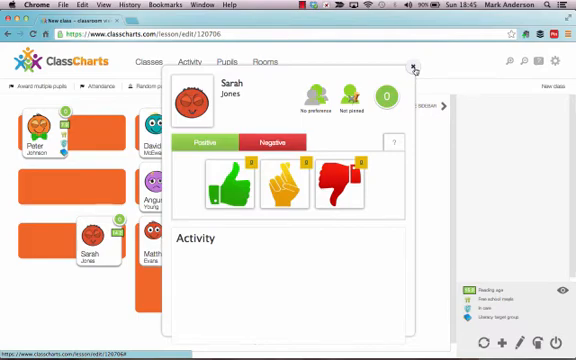
click(411, 66)
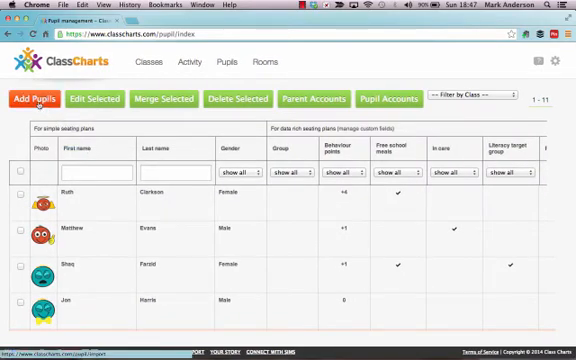
Open Add Pupils and dismiss the Importing pupils notice.
click(33, 98)
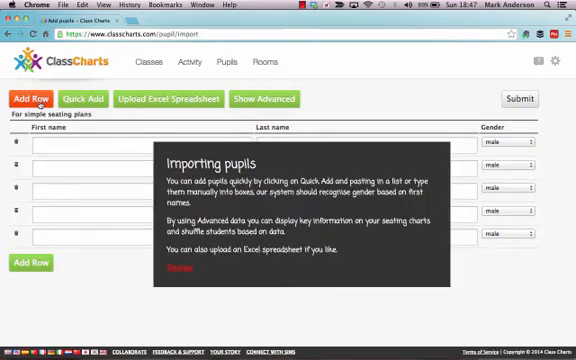
click(175, 99)
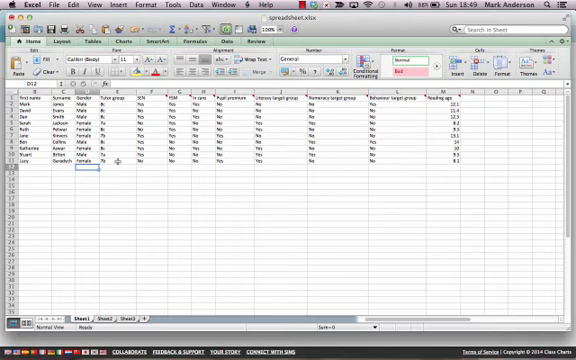
mouse_move(172, 180)
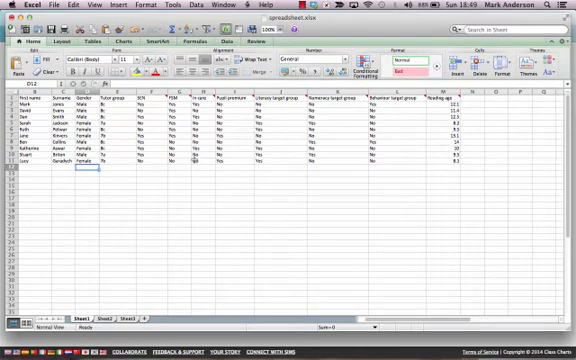
mouse_move(285, 162)
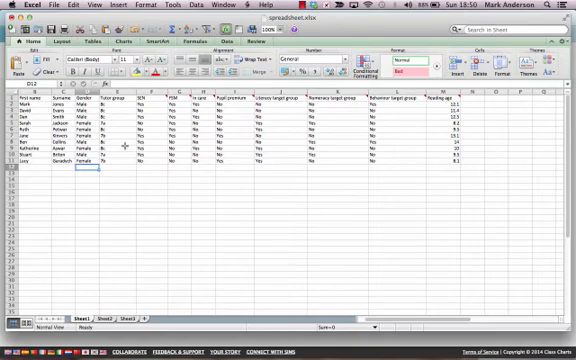
mouse_move(175, 182)
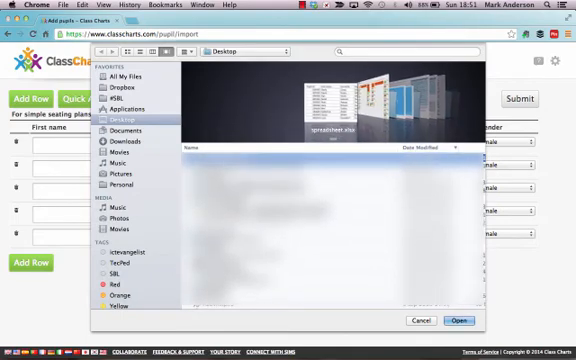
Choose spreadsheet.xlsx and upload it into the add-pupils form.
click(461, 321)
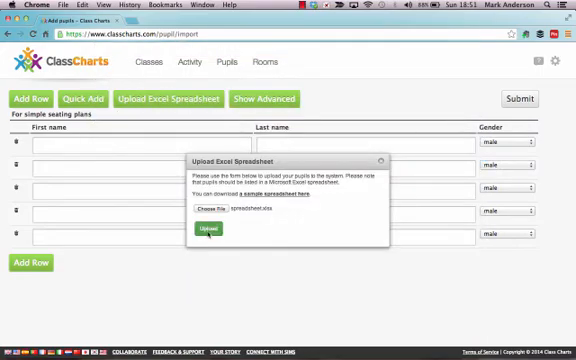
click(205, 227)
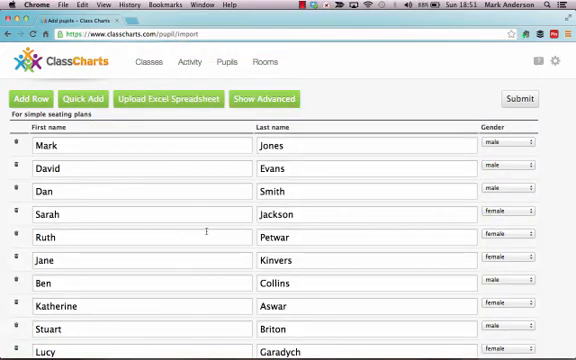
scroll(down, 3)
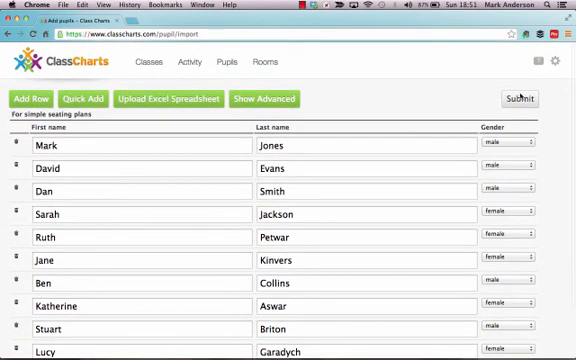
click(516, 98)
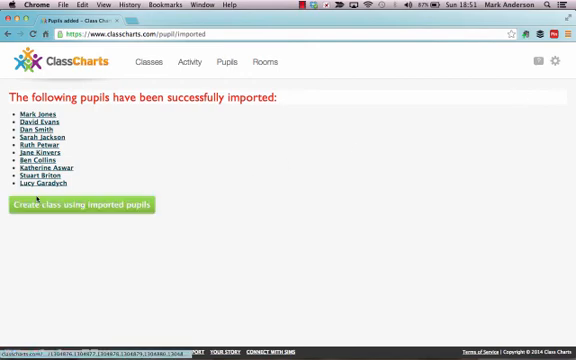
mouse_move(127, 166)
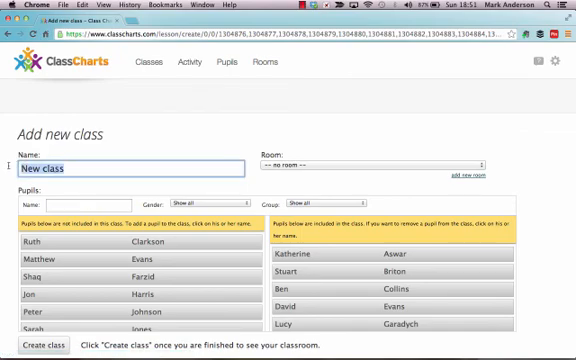
Enter 'My Class' as the name of the class built from imported pupils.
text(My Cl)
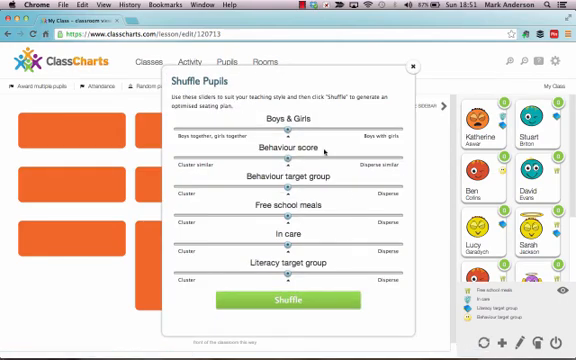
Set a shuffle slider preference for seating the My Class pupils.
click(288, 300)
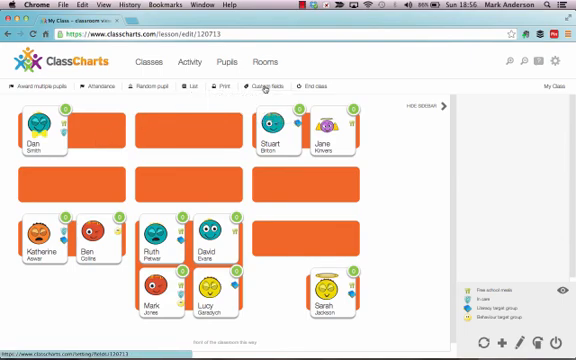
mouse_move(268, 96)
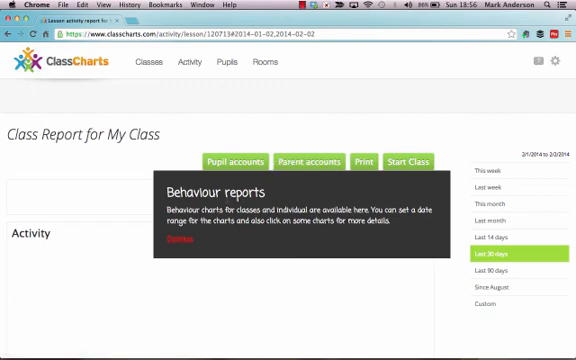
mouse_move(272, 196)
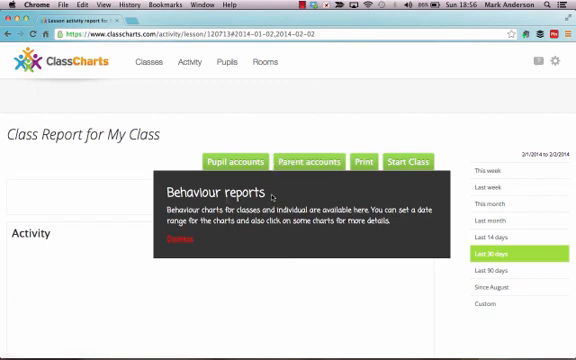
mouse_move(233, 264)
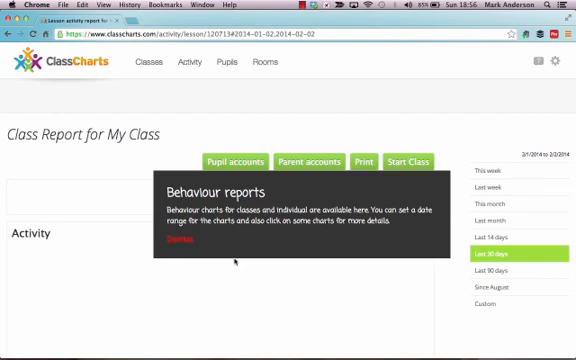